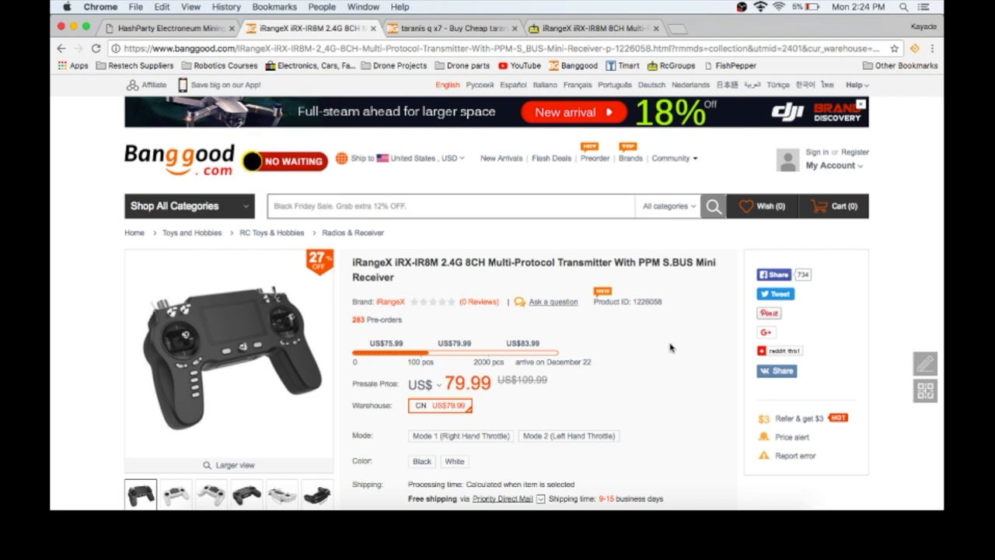
Show the fifth thumbnail's angled photo of the iRangeX transmitter as the main image.
scroll("down", 3)
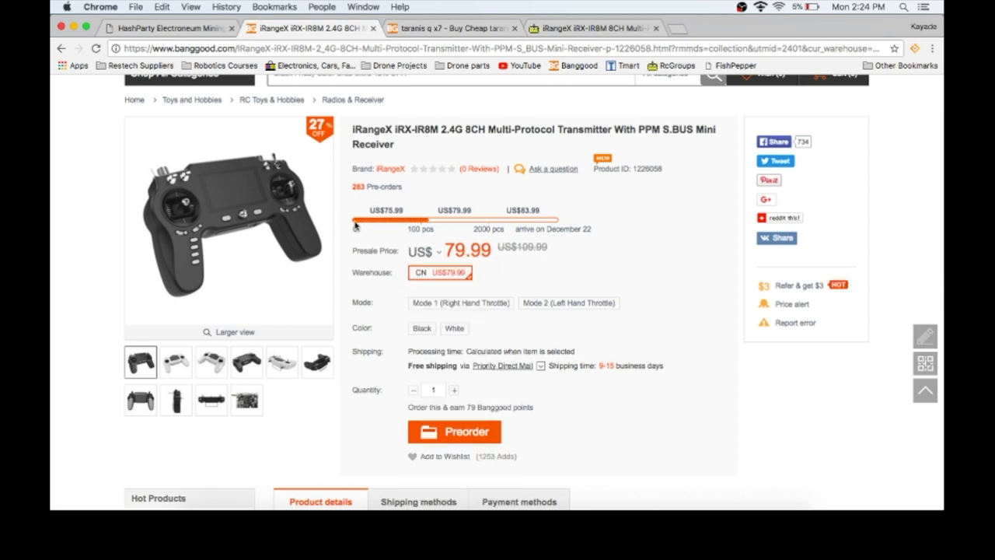
mouse_move(414, 226)
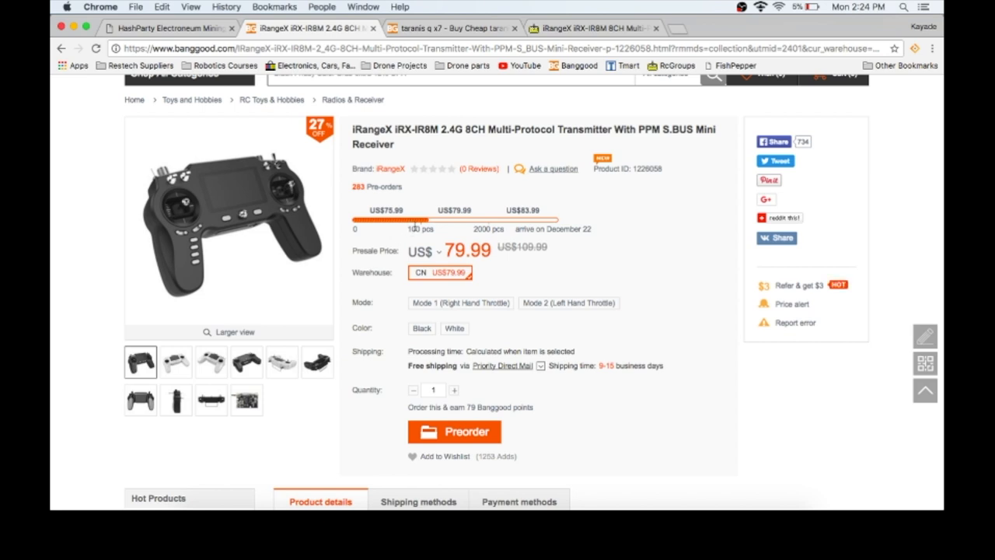
mouse_move(367, 212)
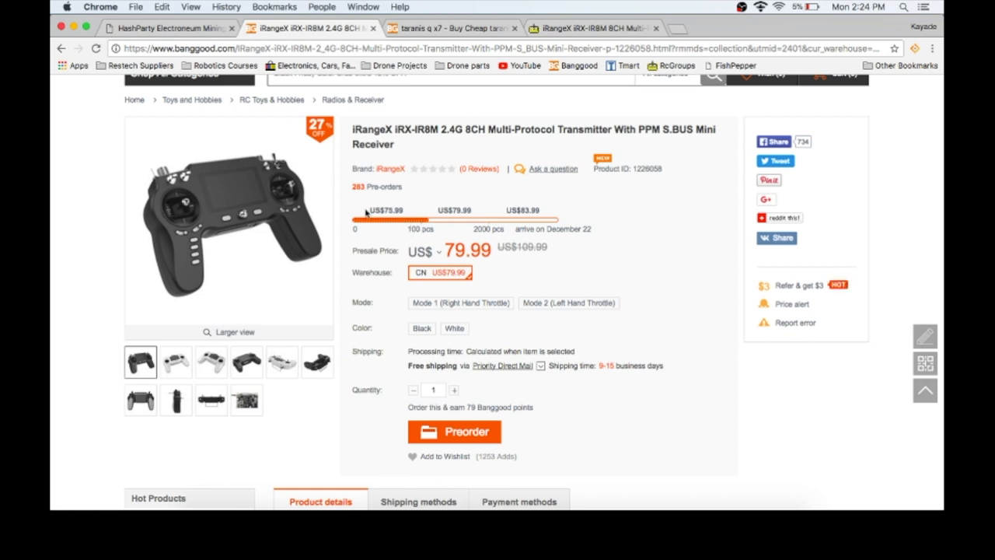
mouse_move(663, 304)
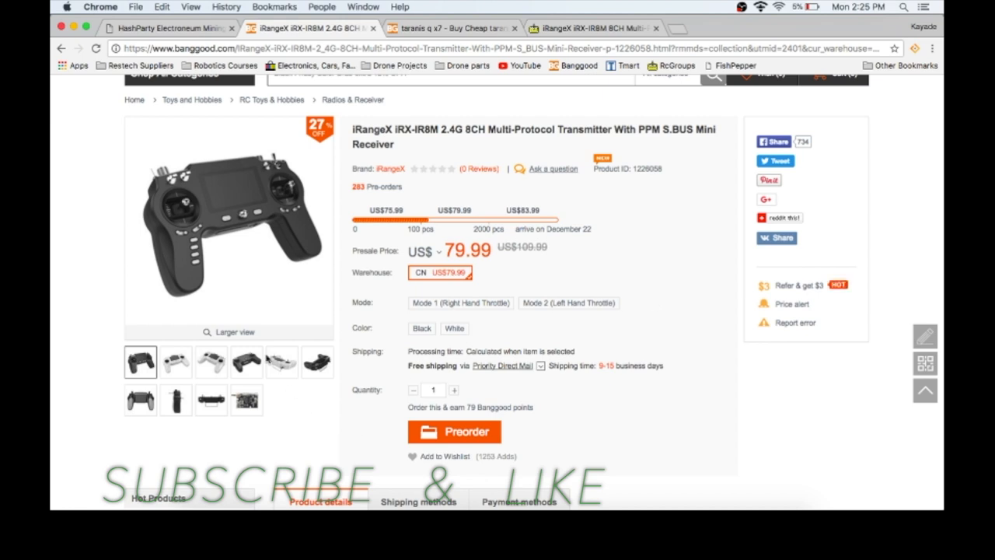
left_click(246, 361)
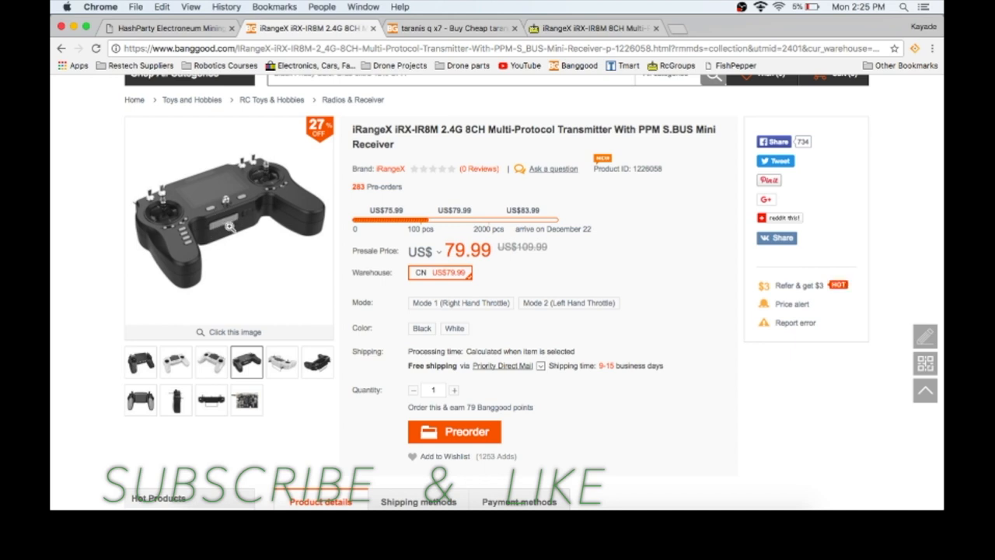
mouse_move(235, 243)
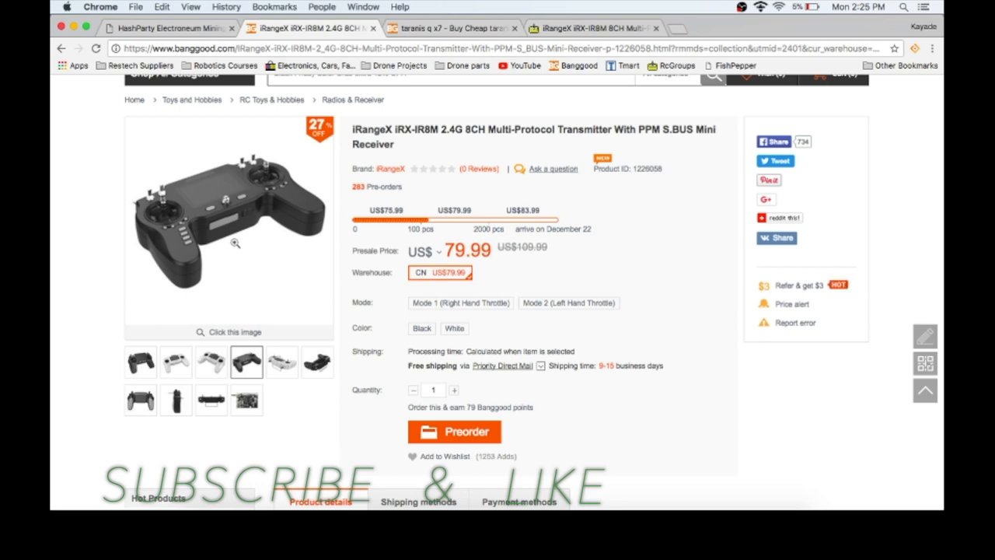
Scroll down the product details to the 'Comfortable, no-slip rubber grips' illustration.
scroll("down", 3)
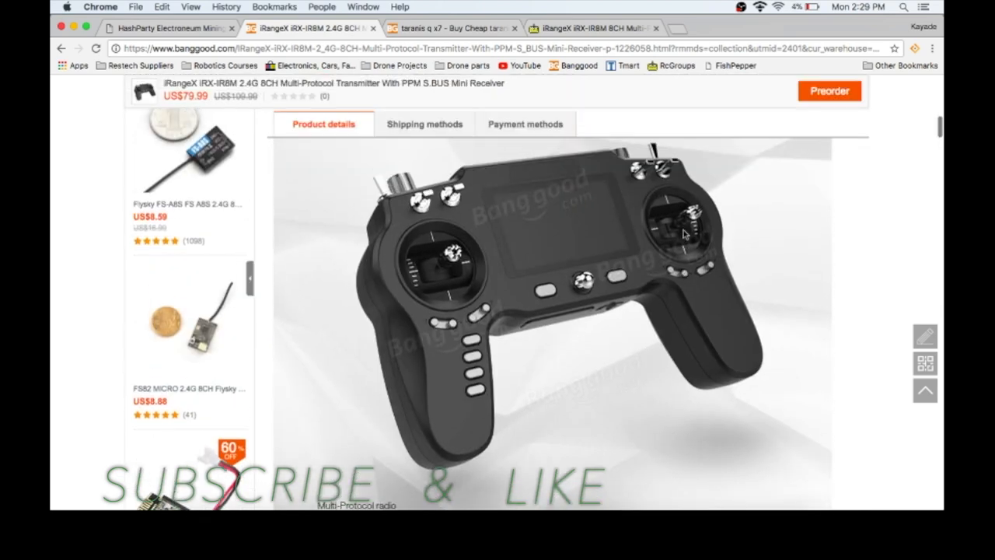
scroll("down", 3)
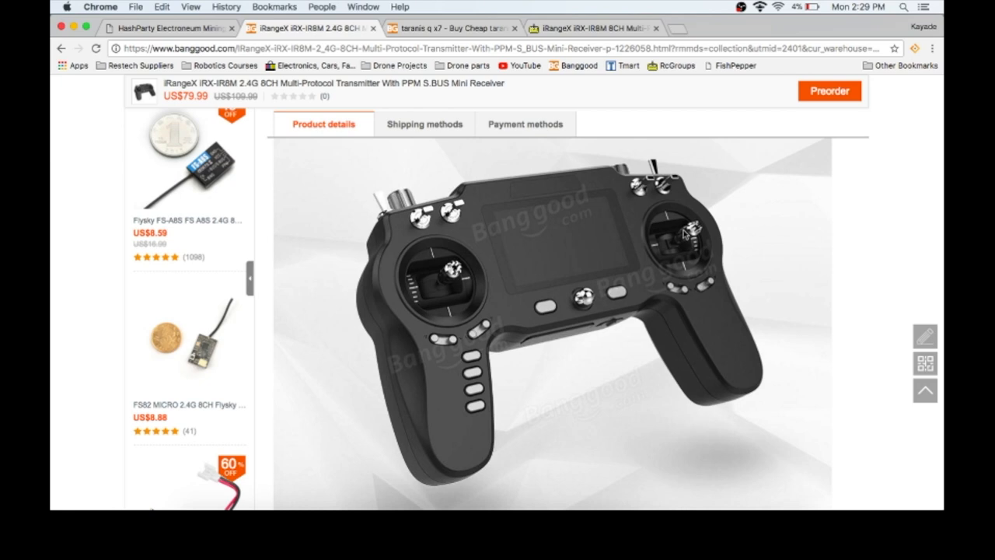
scroll("down", 3)
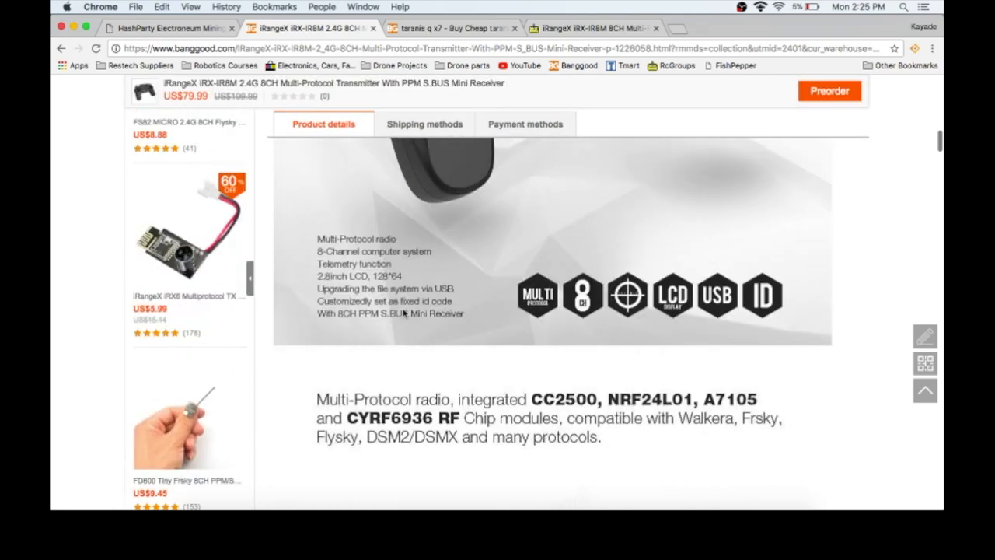
scroll("down", 3)
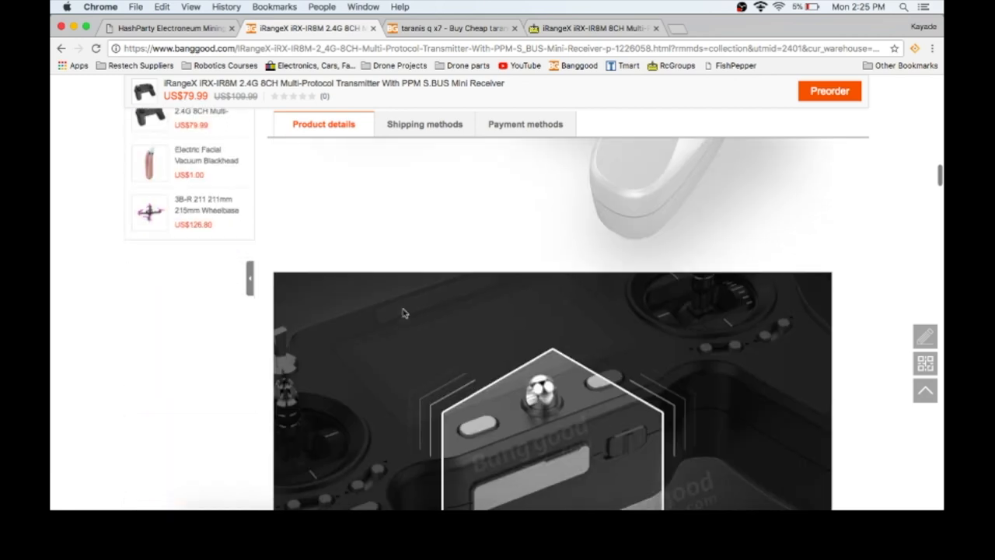
scroll("down", 3)
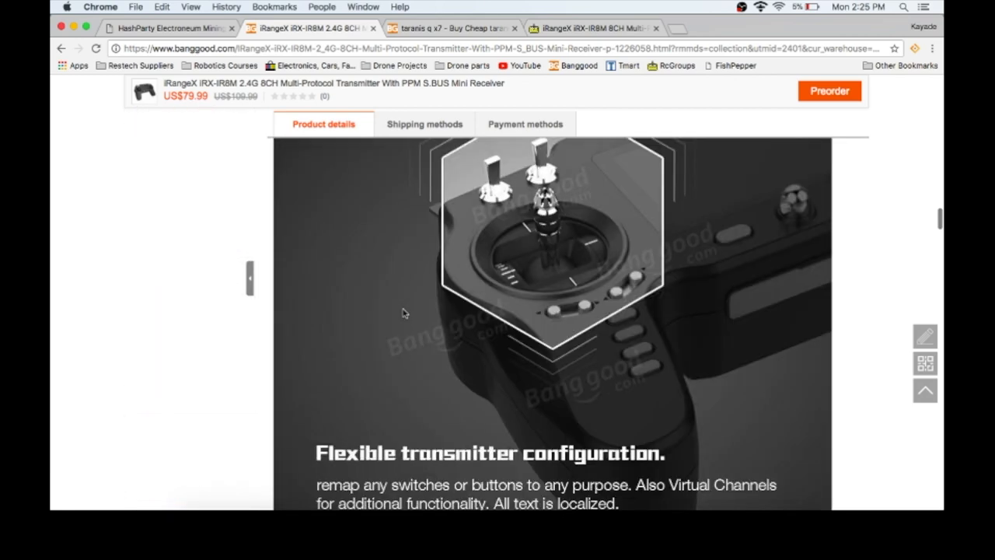
scroll("down", 3)
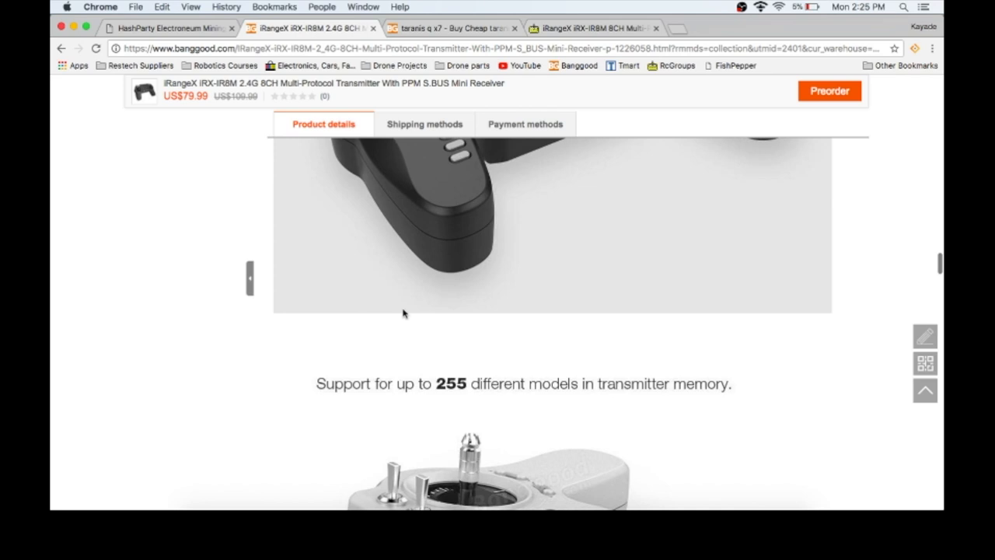
scroll("down", 3)
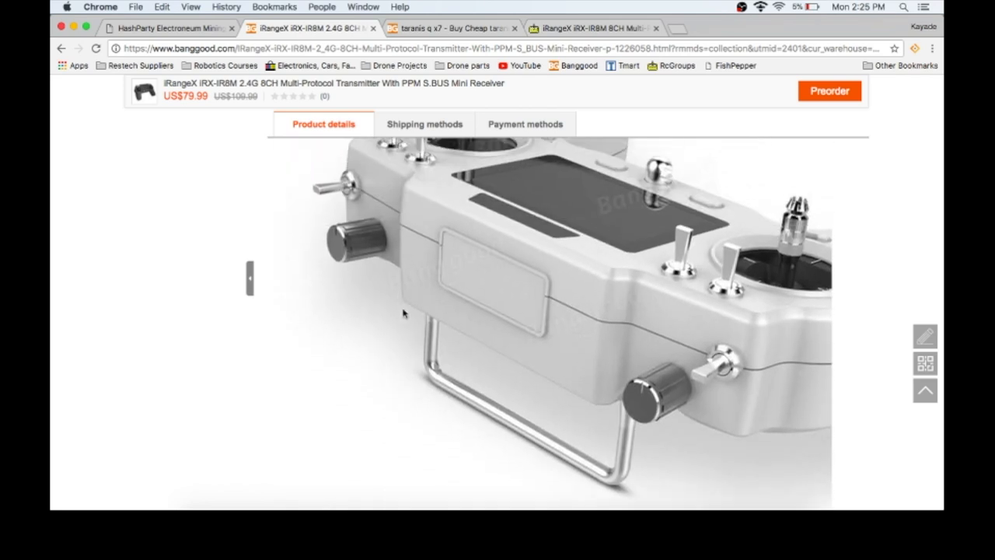
scroll("down", 3)
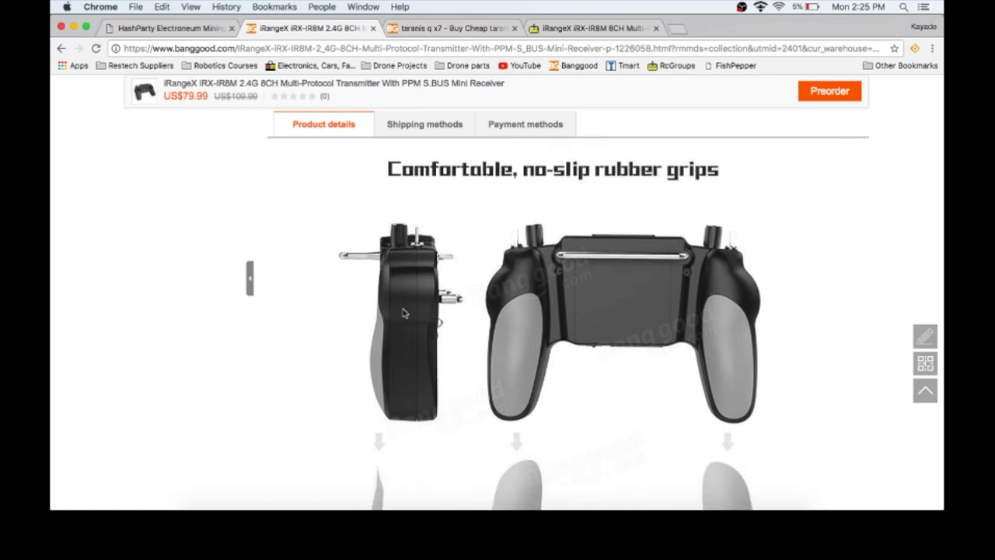
scroll("down", 3)
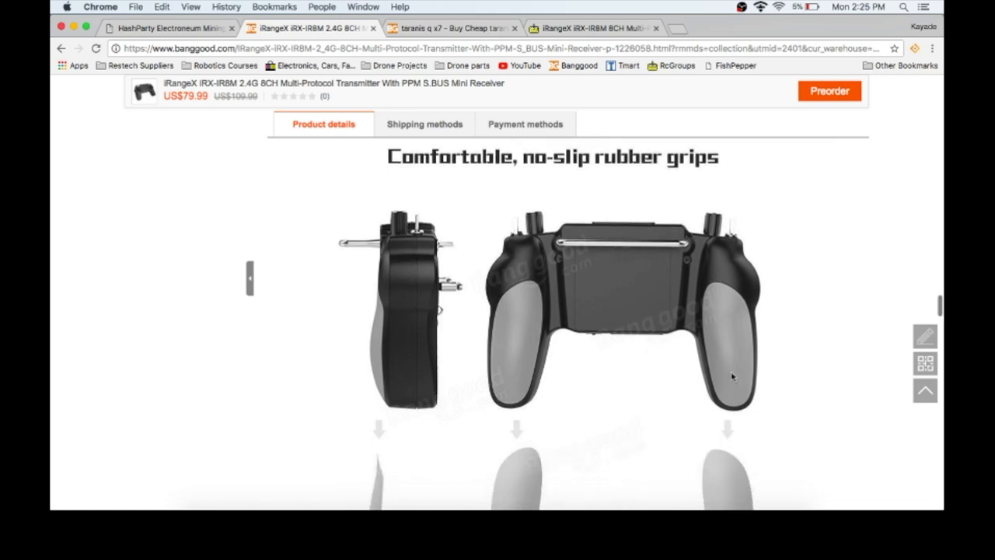
mouse_move(731, 392)
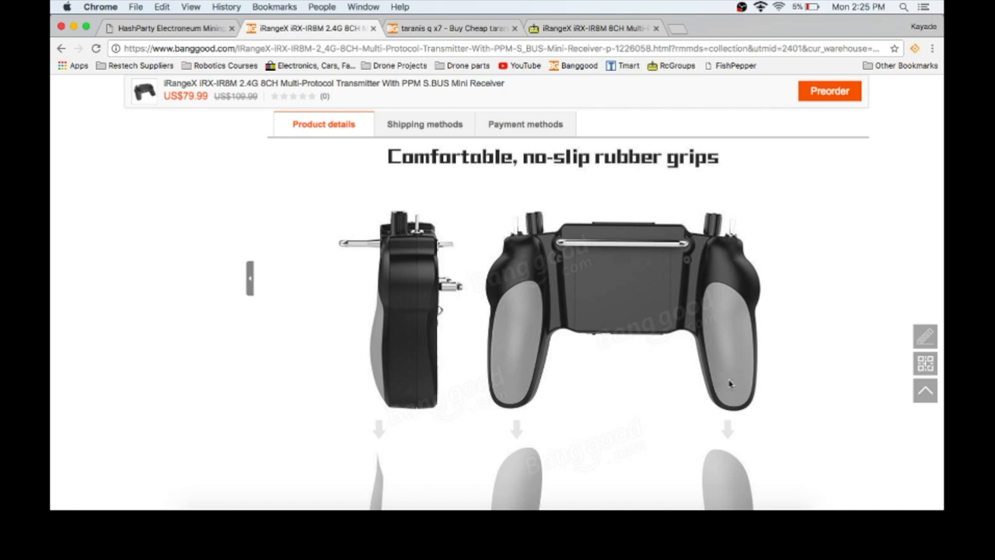
mouse_move(472, 280)
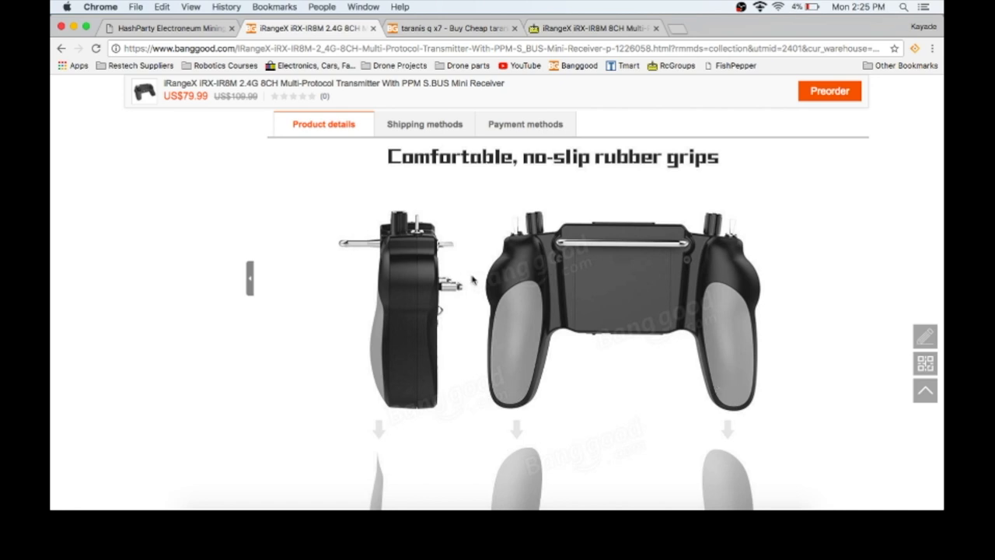
mouse_move(529, 261)
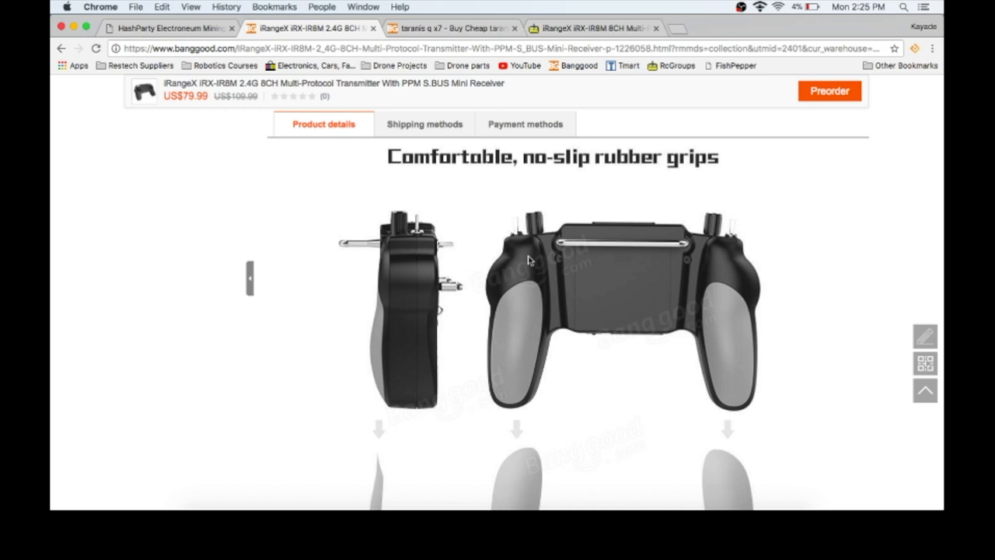
mouse_move(539, 275)
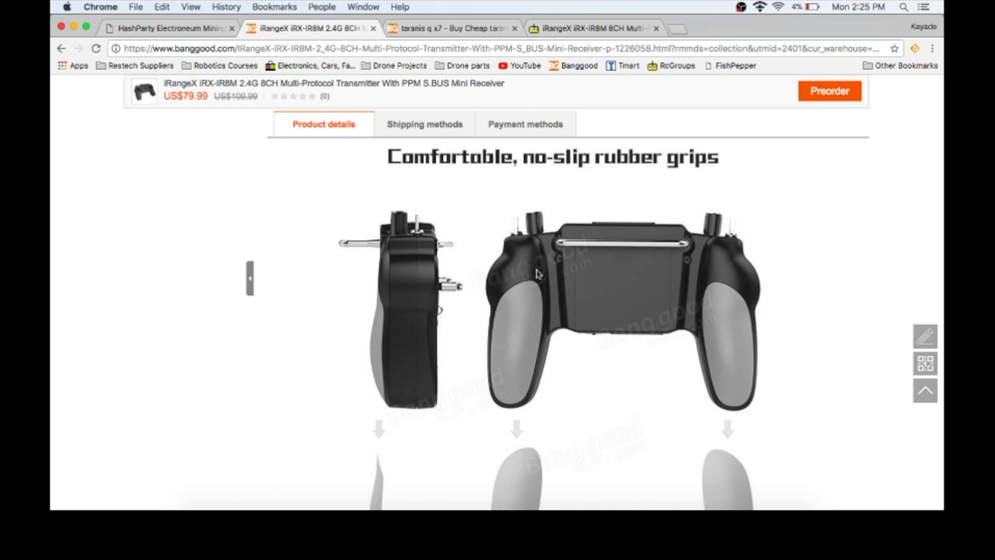
mouse_move(706, 258)
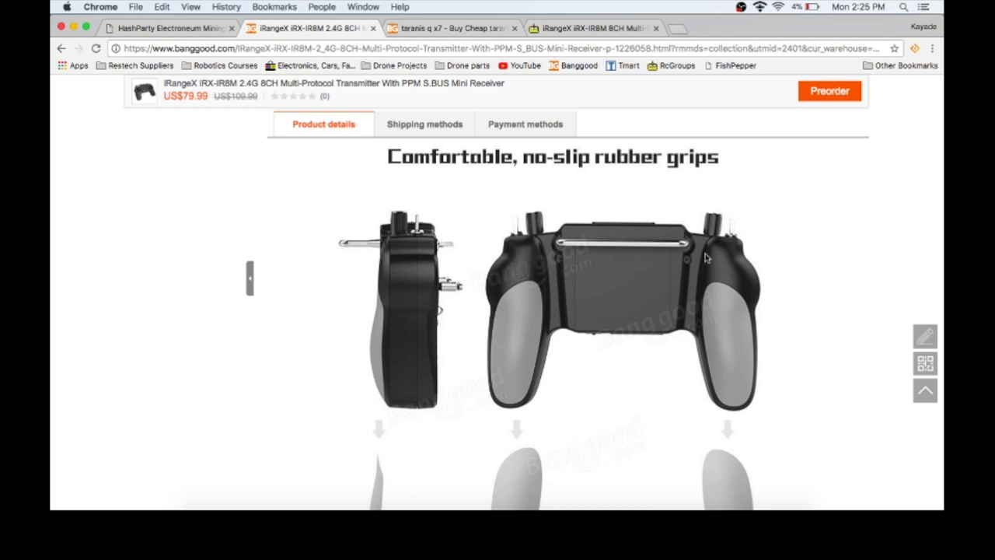
scroll("down", 3)
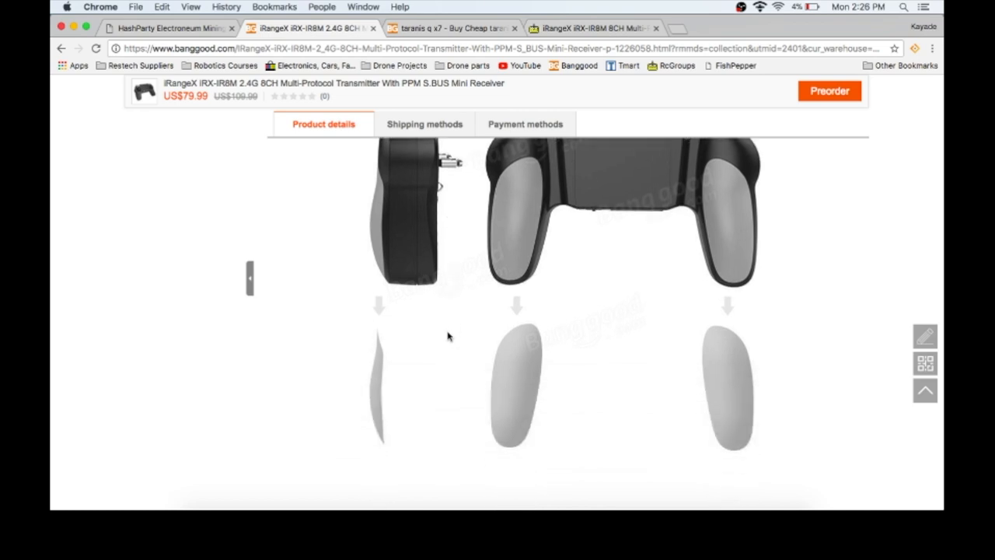
Scroll past the rubber-grips images to the 'Fully configurable themes including bitmaps, fonts' image.
scroll("down", 3)
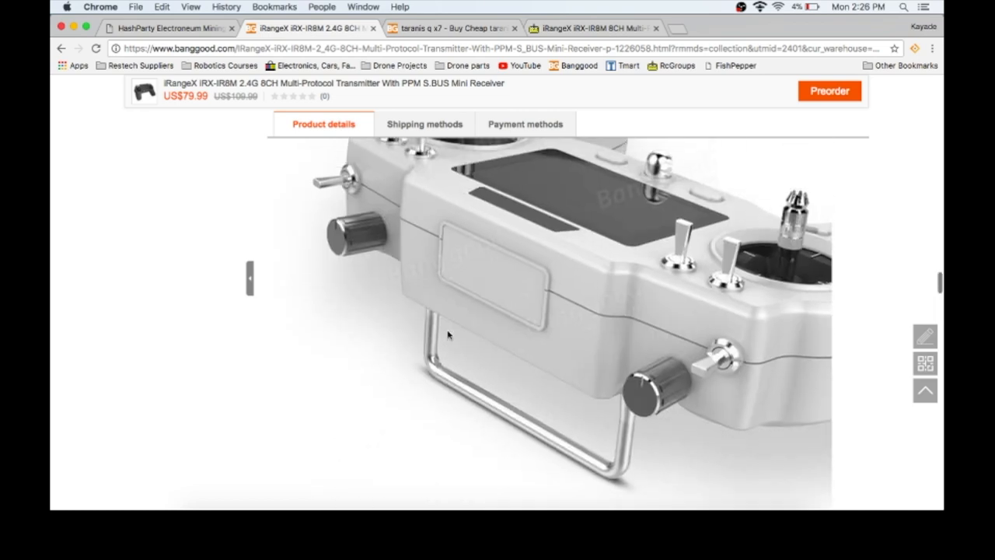
scroll("down", 3)
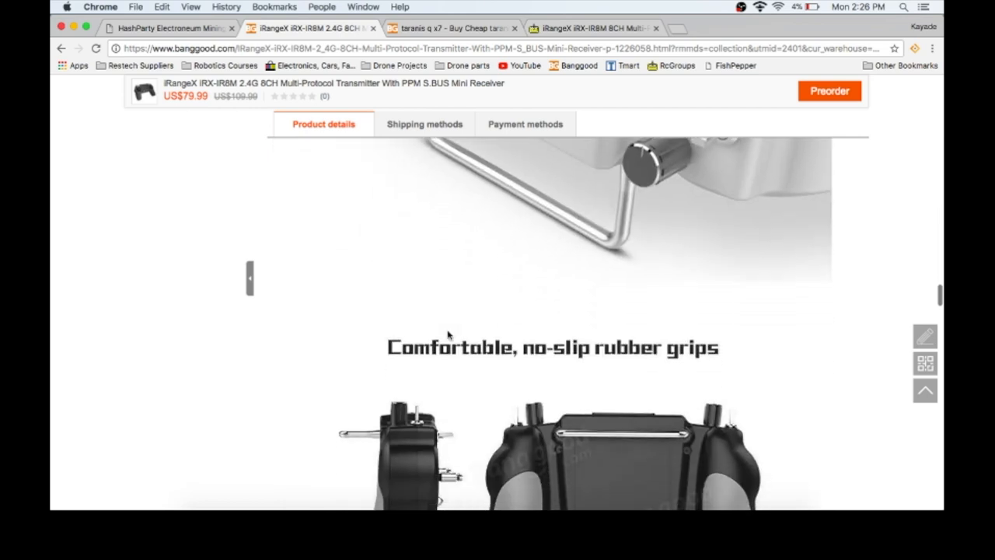
scroll("up", 3)
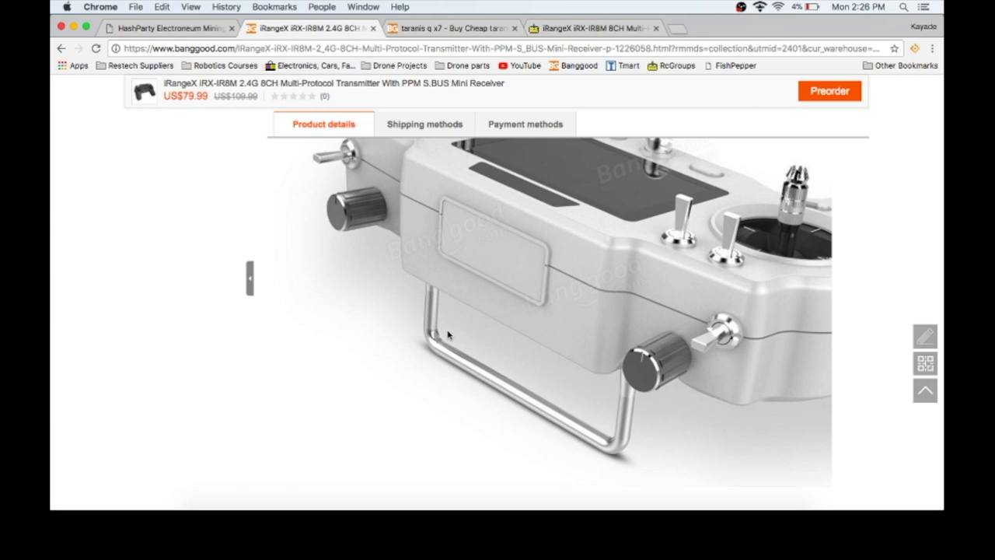
mouse_move(500, 250)
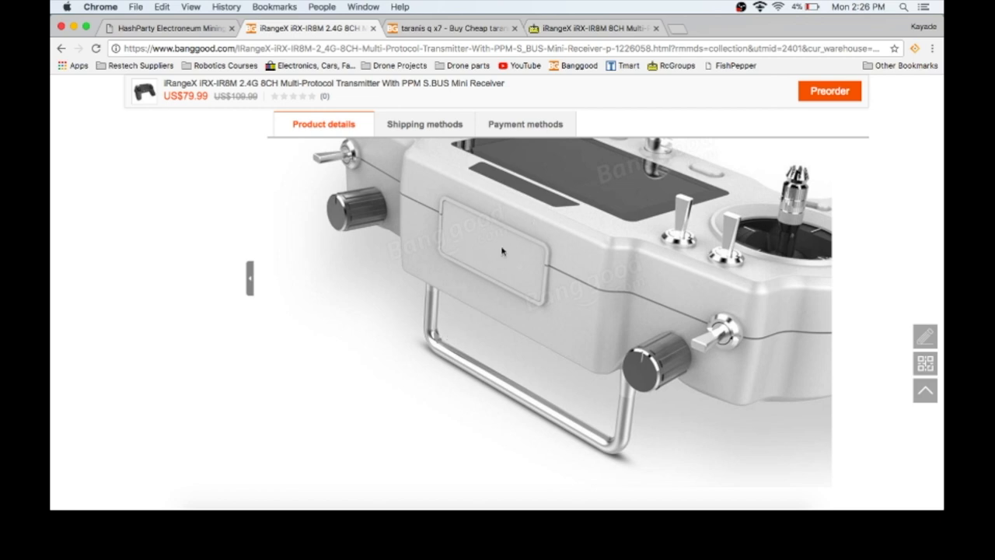
mouse_move(532, 255)
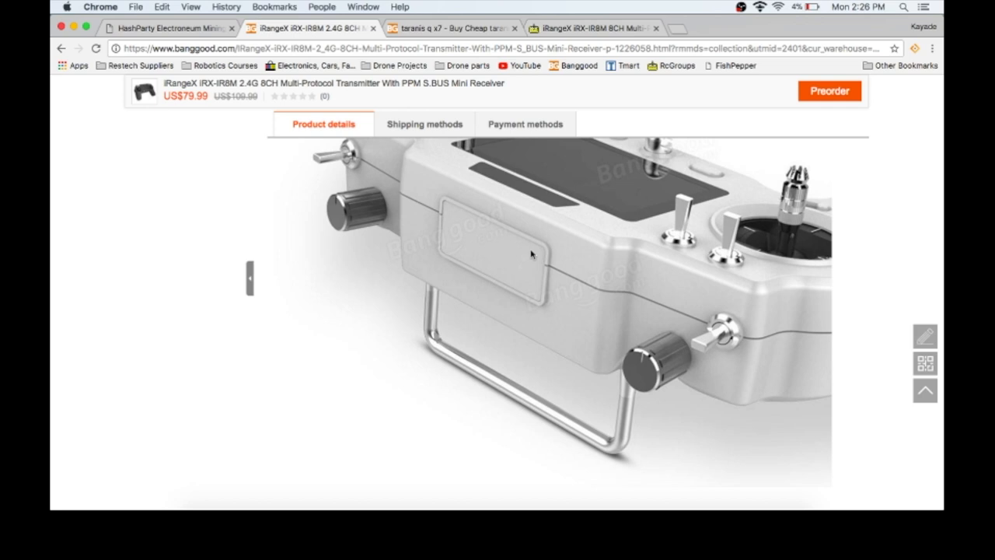
scroll("down", 3)
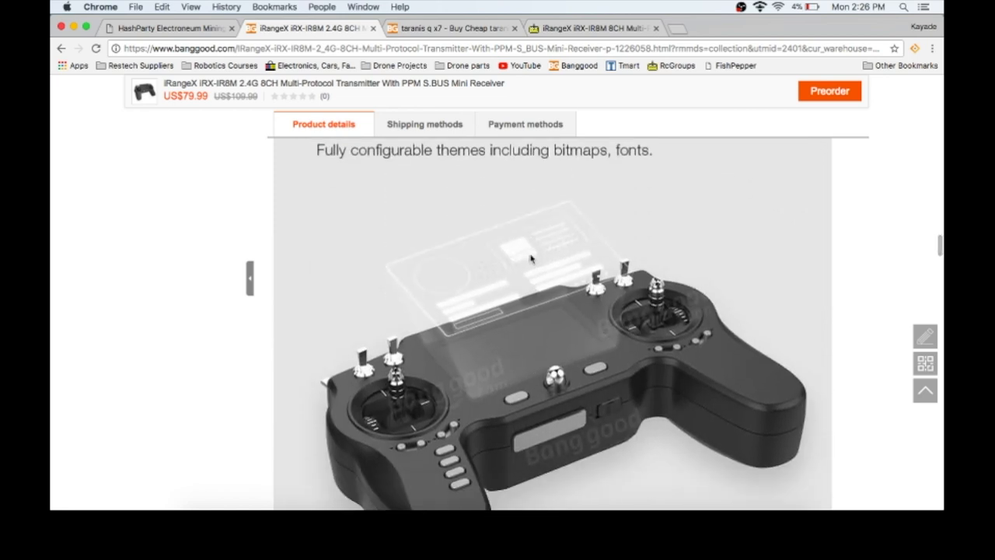
Scroll past the USB drive and feature-list images to the black 'Multi-Protocol Radio' photo.
scroll("down", 3)
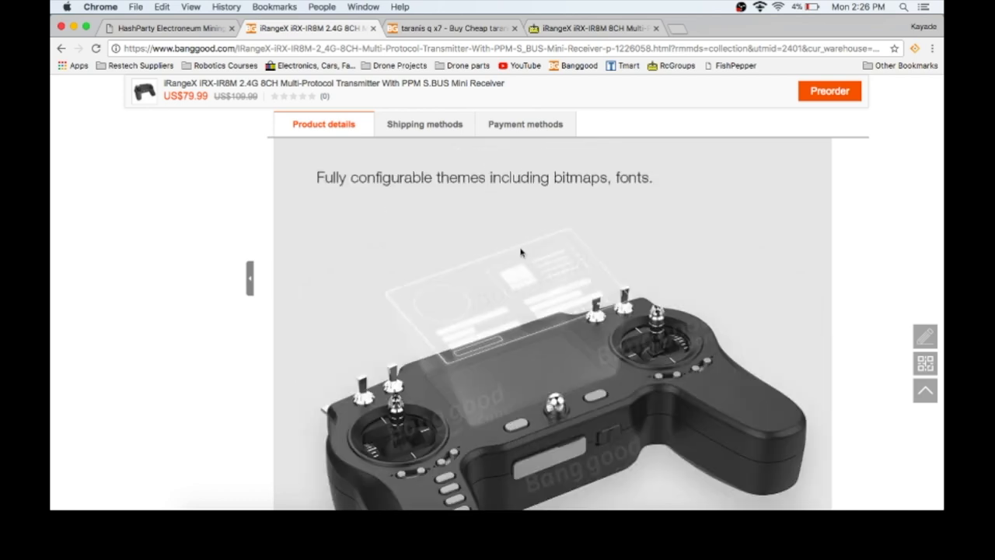
scroll("down", 3)
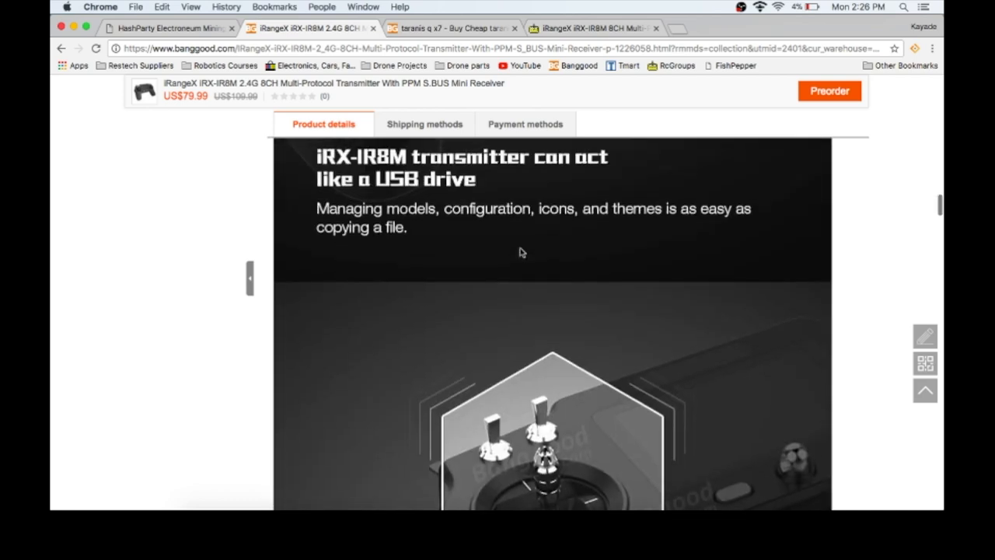
scroll("down", 3)
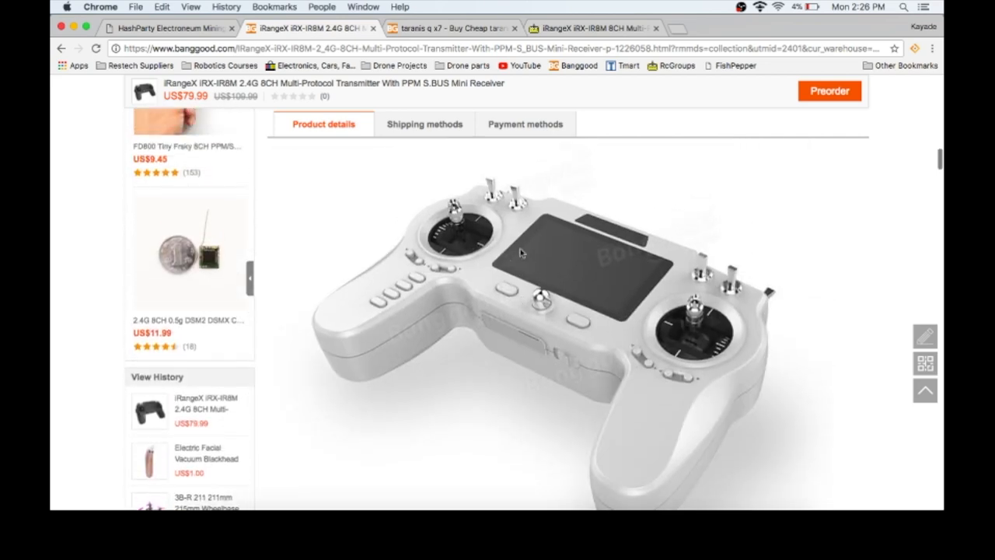
scroll("down", 3)
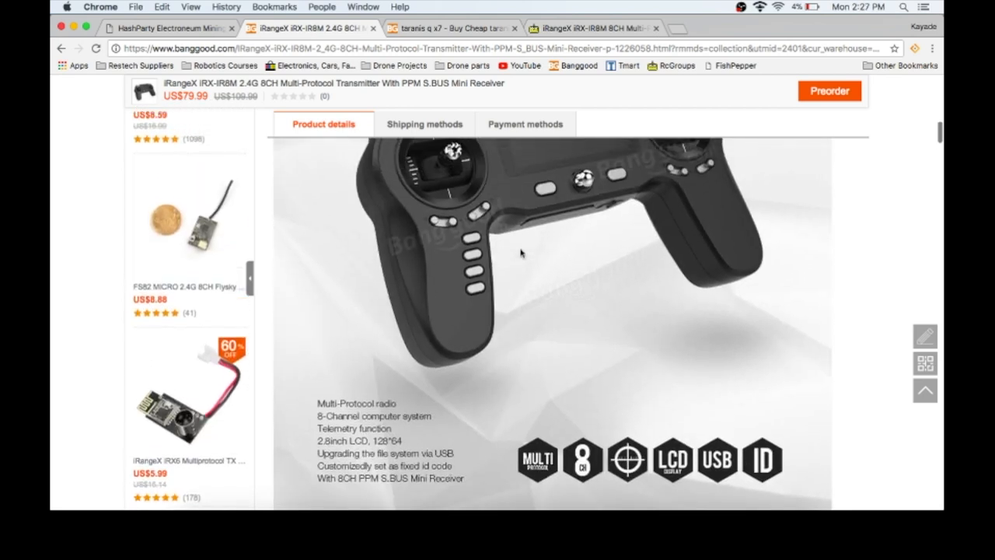
scroll("up", 3)
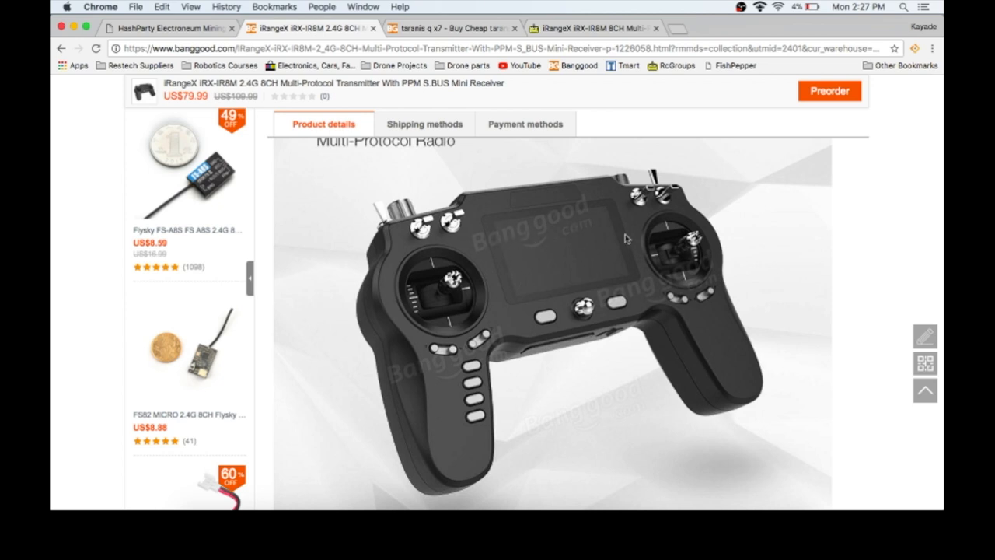
mouse_move(517, 286)
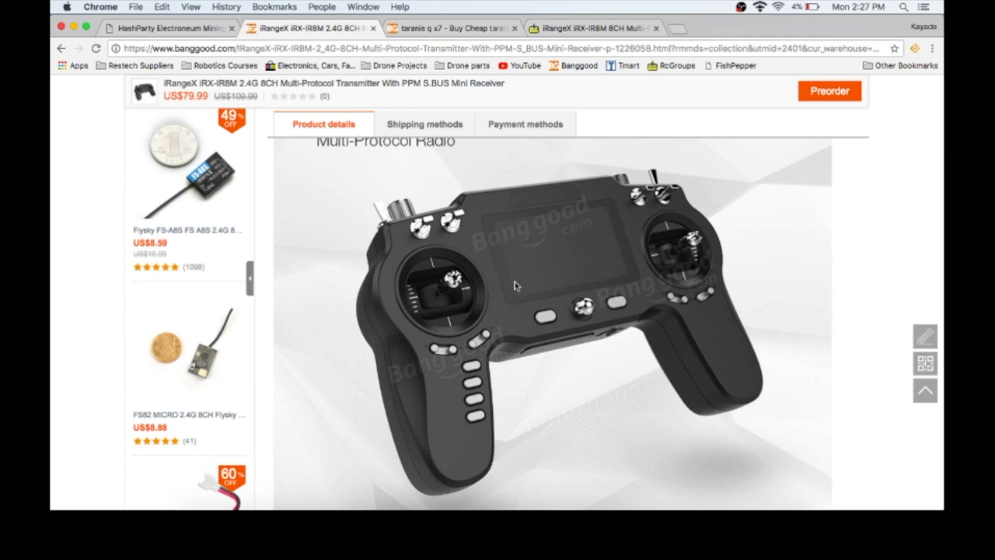
mouse_move(574, 261)
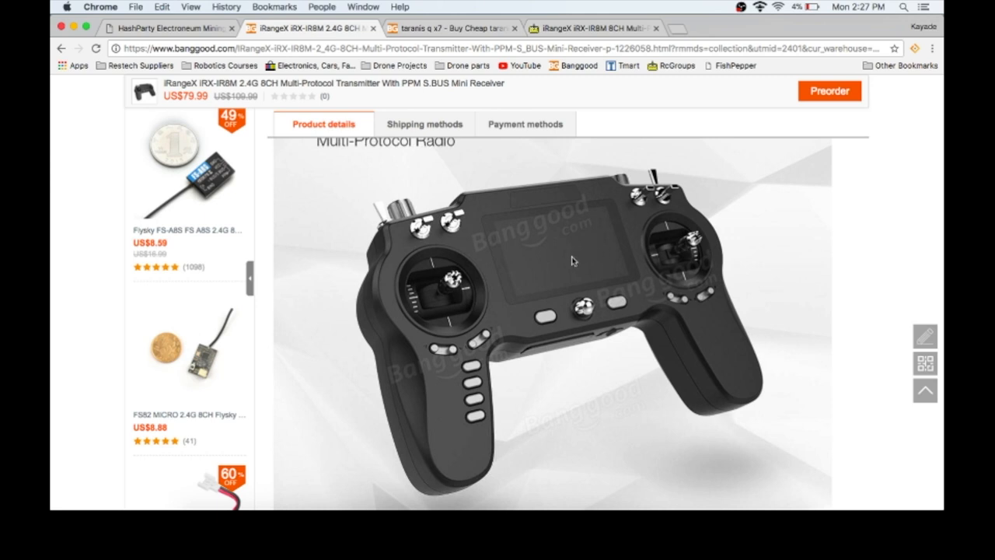
mouse_move(557, 249)
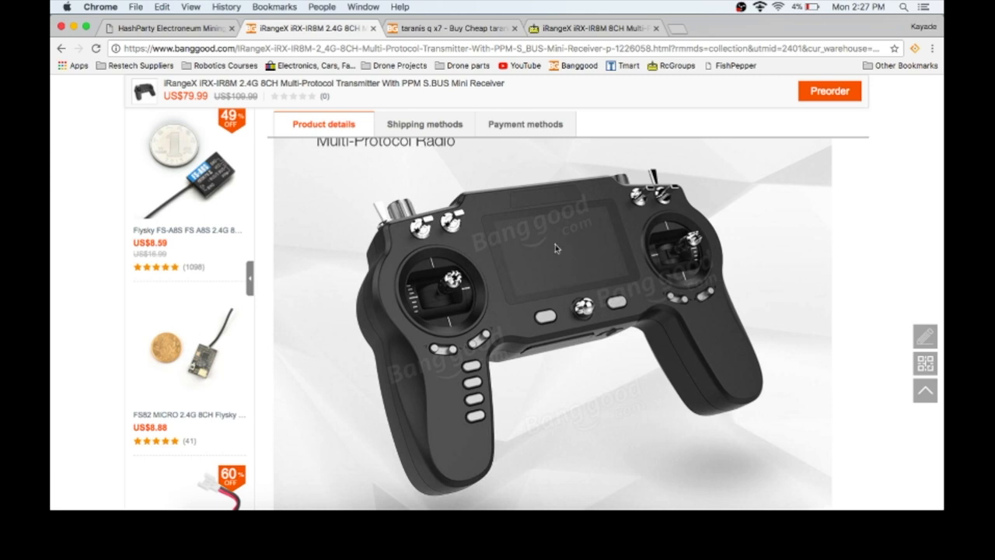
mouse_move(500, 236)
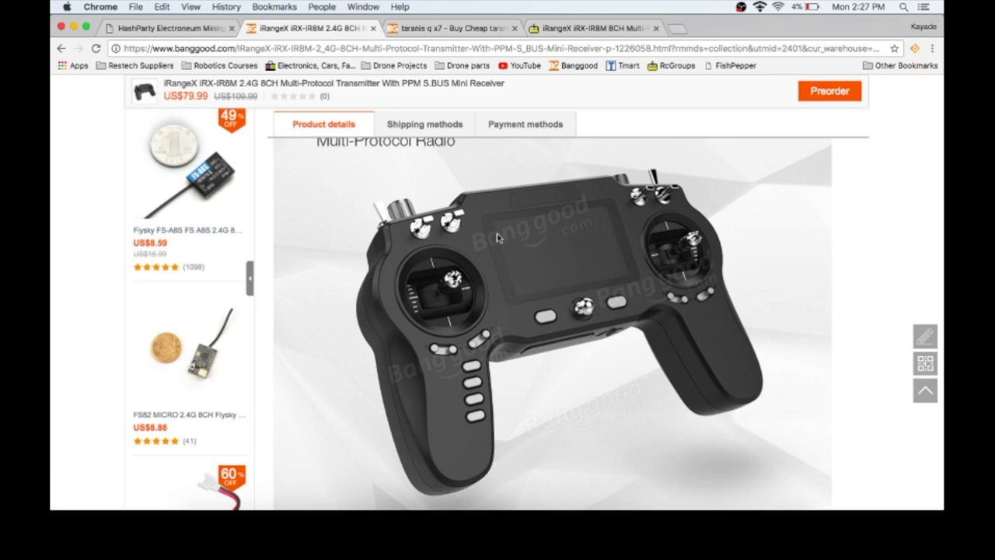
mouse_move(516, 270)
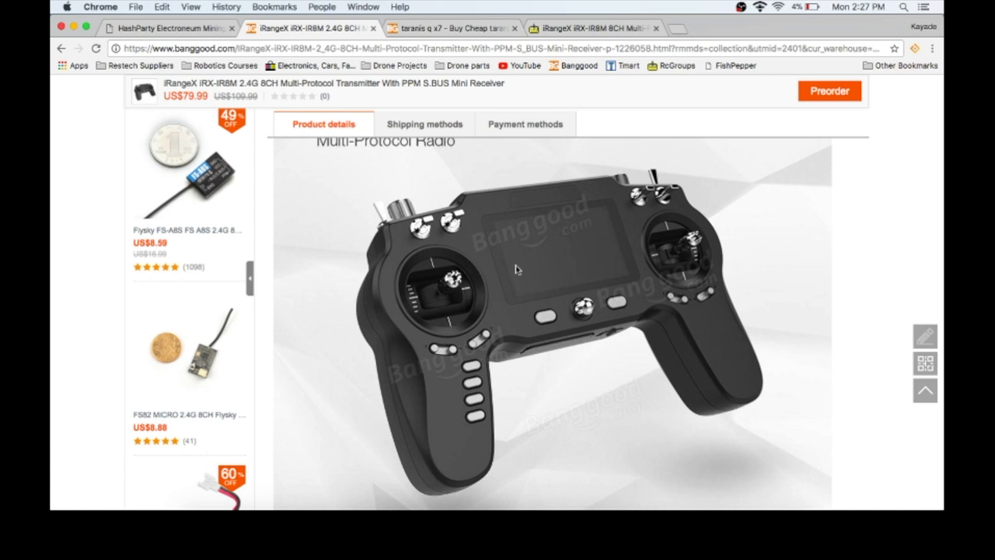
mouse_move(521, 250)
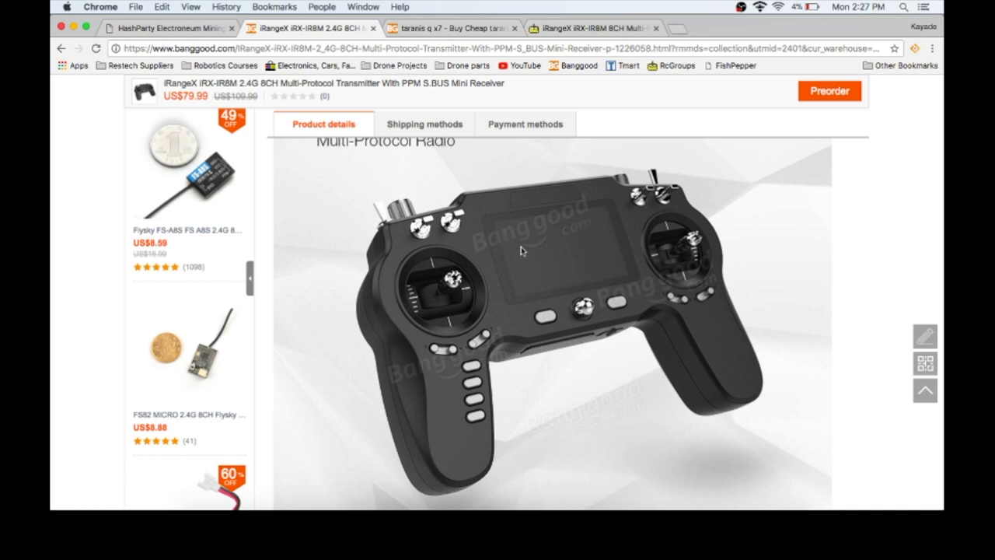
mouse_move(557, 270)
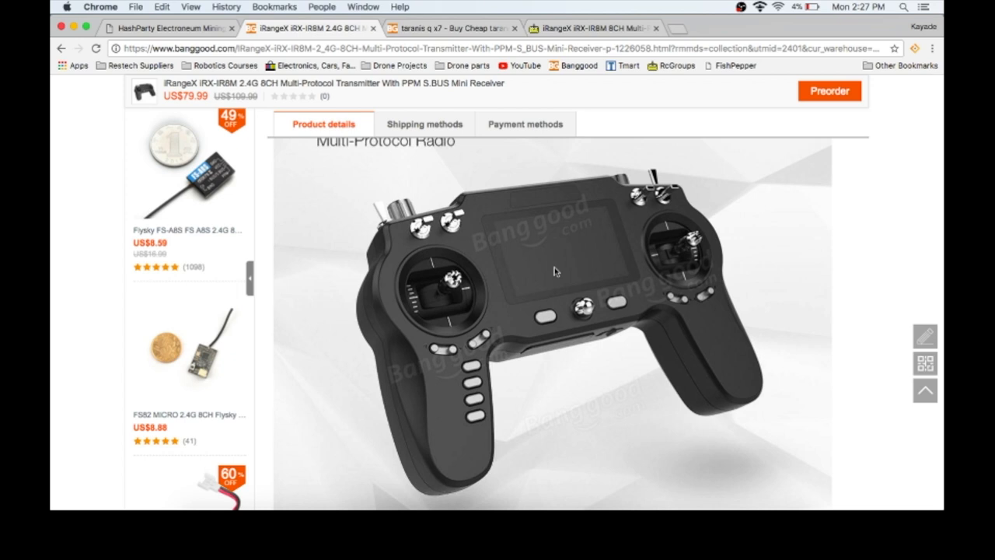
mouse_move(532, 249)
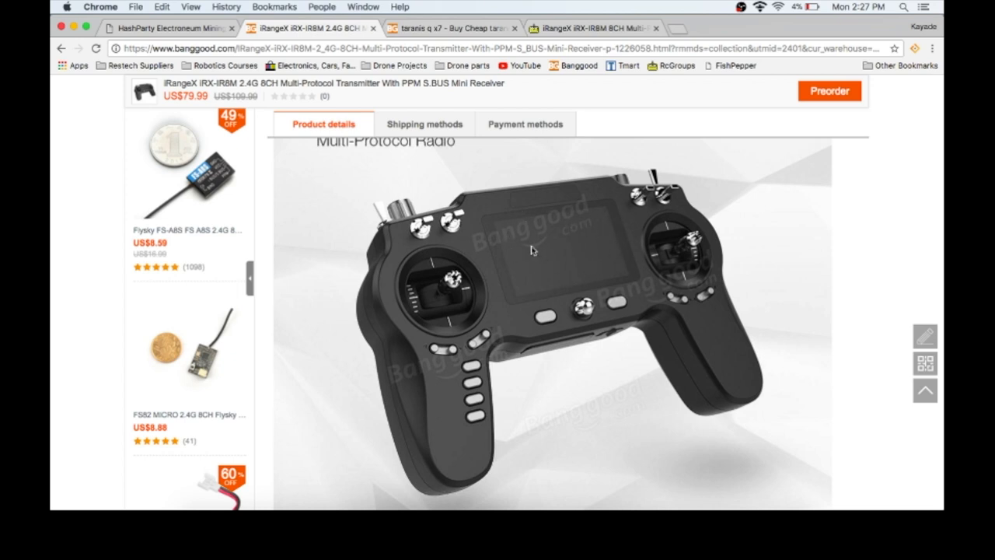
mouse_move(582, 277)
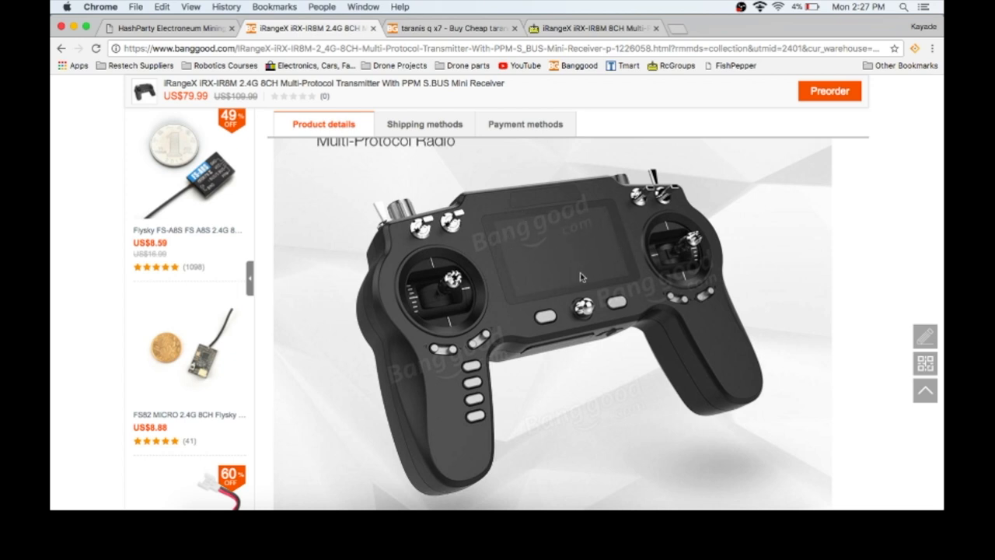
mouse_move(563, 279)
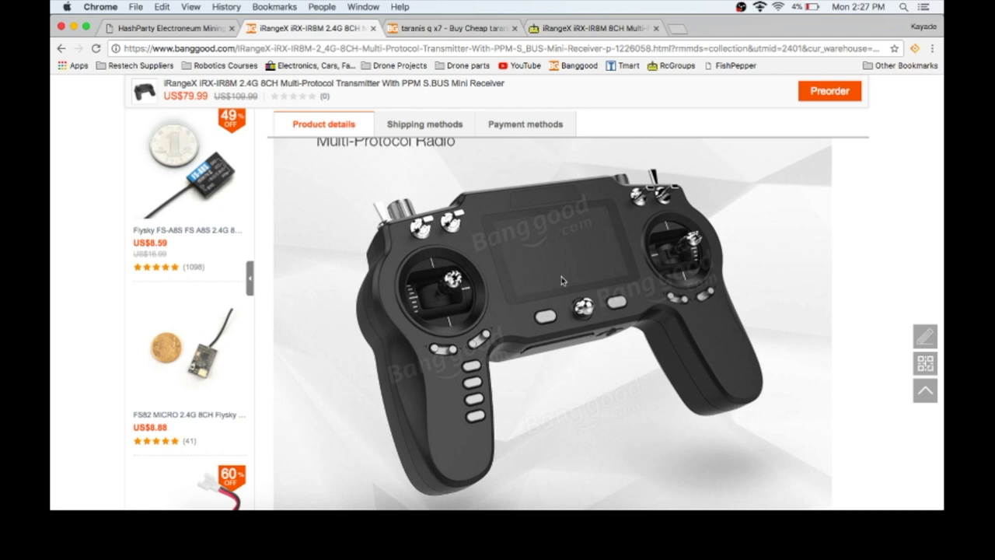
Scroll back up to the listing header with title, US$79.99 presale price and Preorder button.
scroll("up", 3)
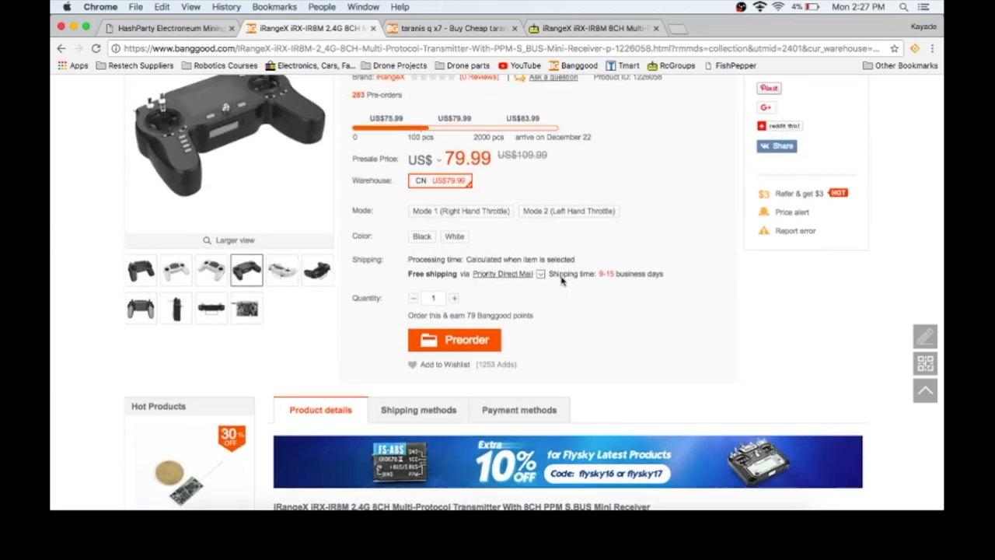
scroll("up", 3)
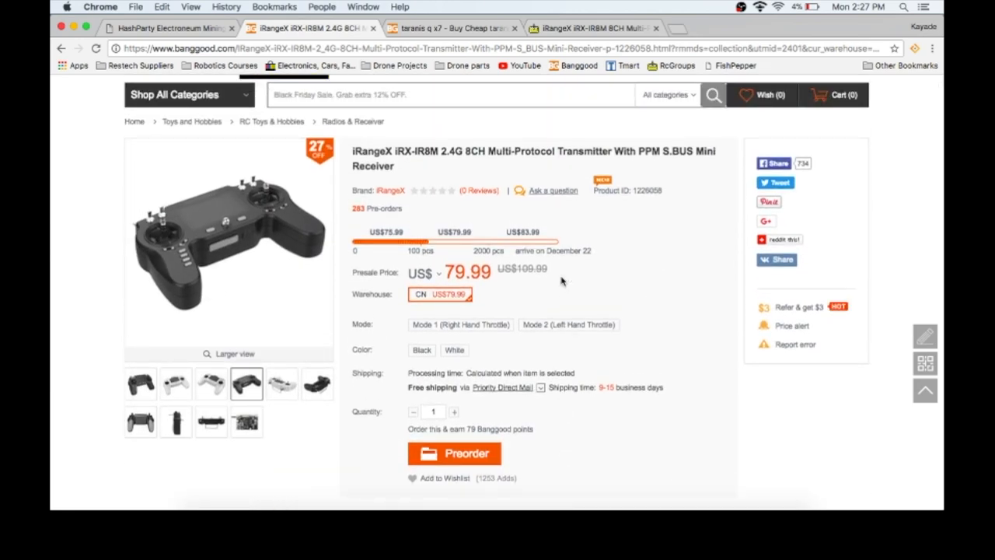